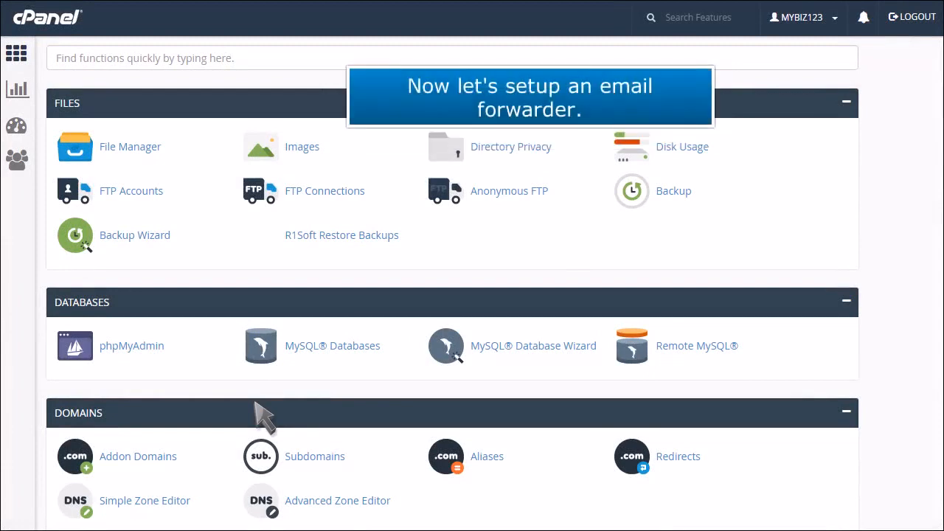
Bring up the Add a New Forwarder form from the Email Forwarders page
scroll("down", 3)
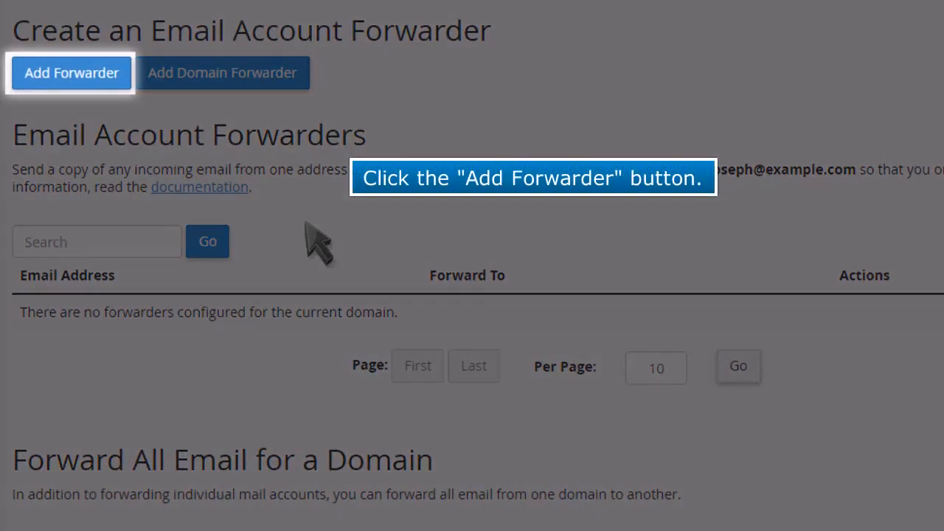
left_click(71, 72)
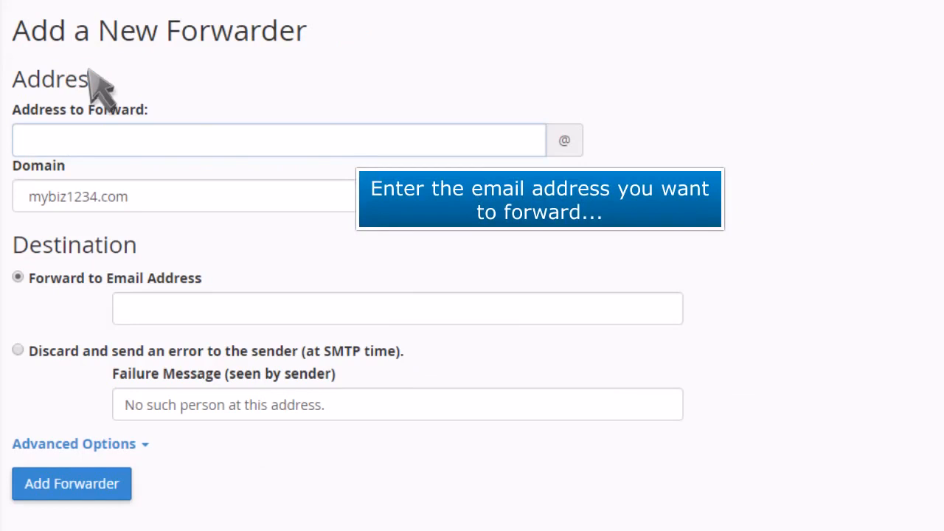
type("johnny")
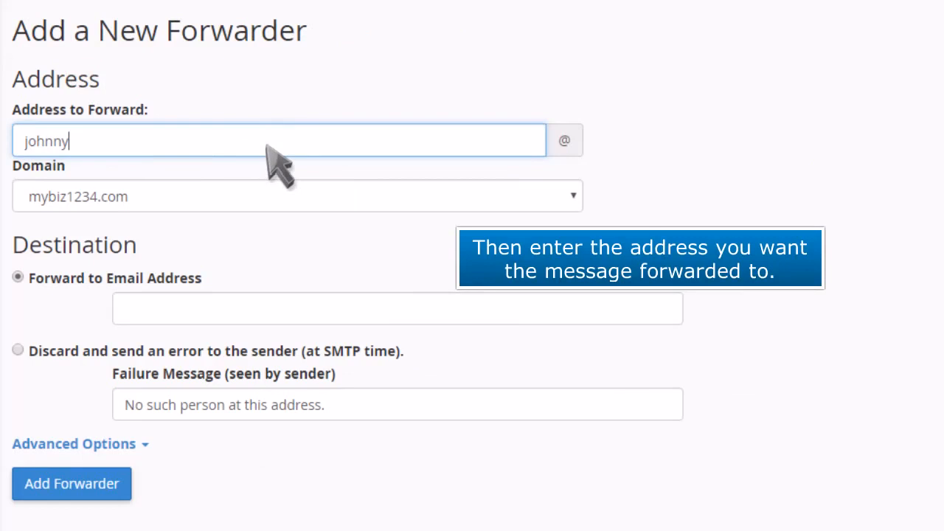
left_click(331, 308)
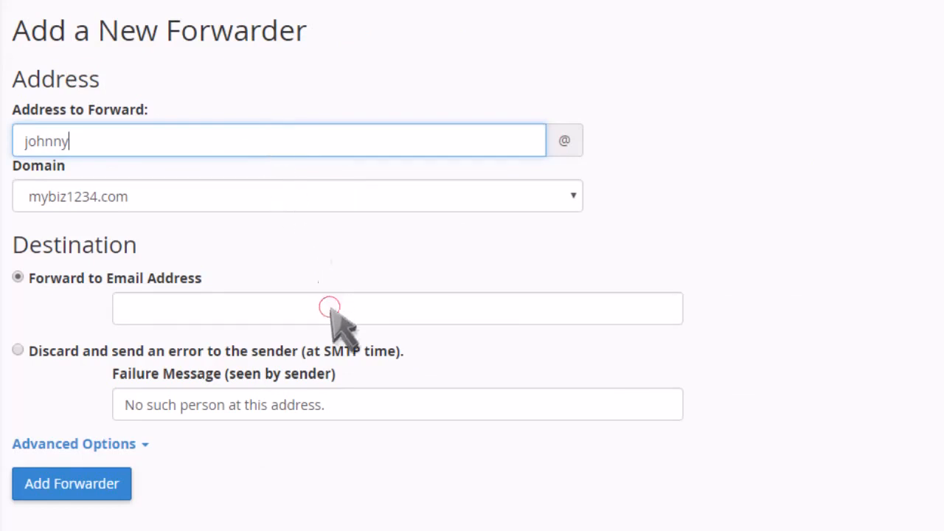
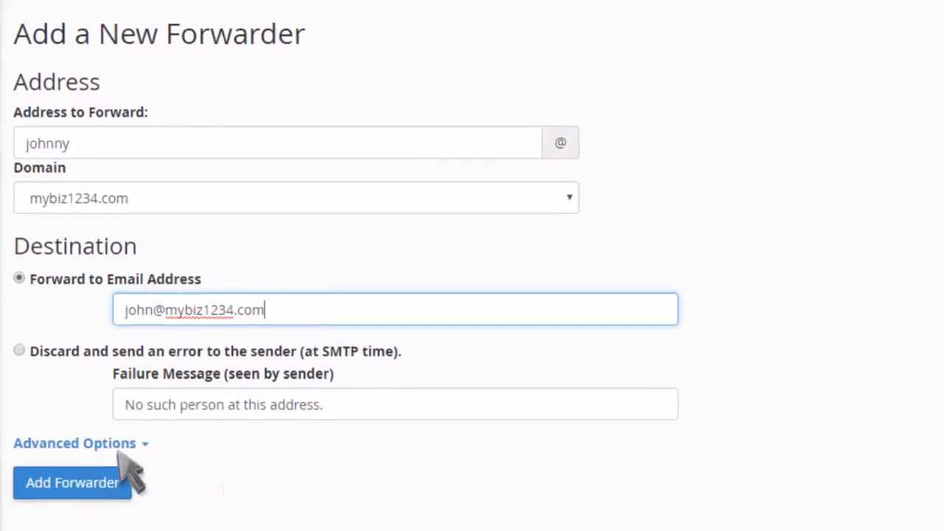
left_click(72, 482)
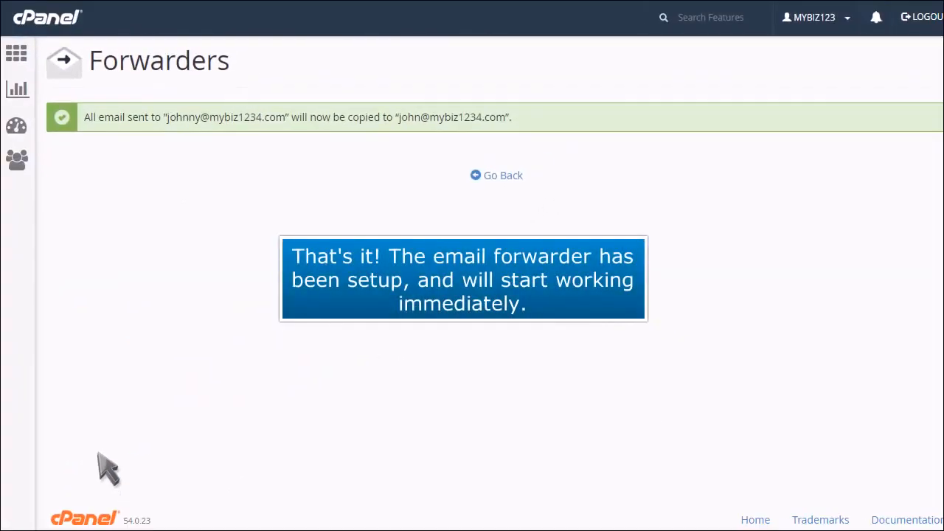